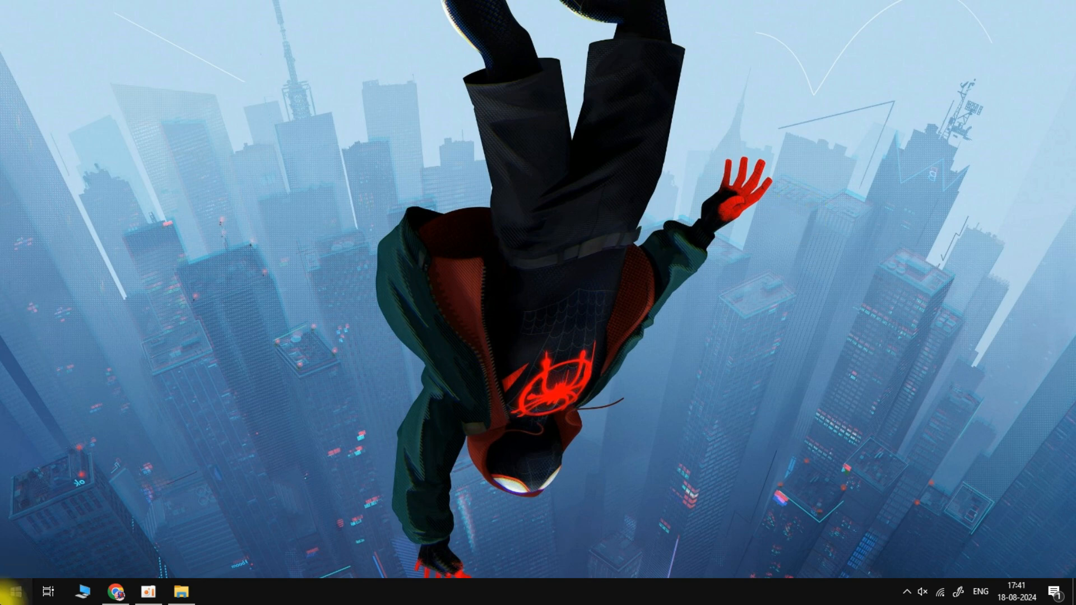
Step: Search Start for 'powershell' and bring up launch options on Windows PowerShell
text(powershell)
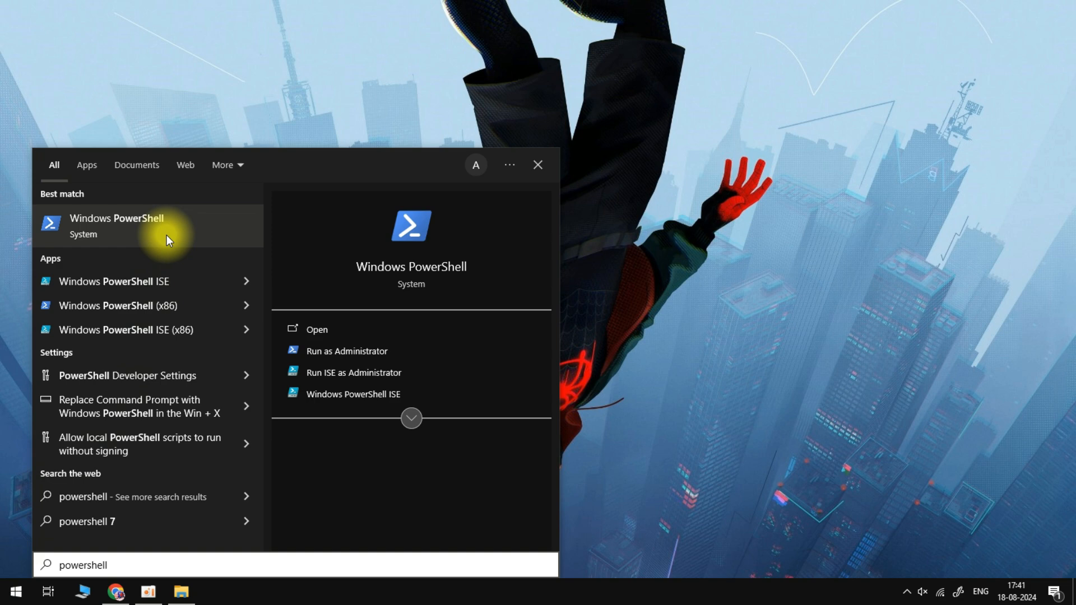
right_click(145, 226)
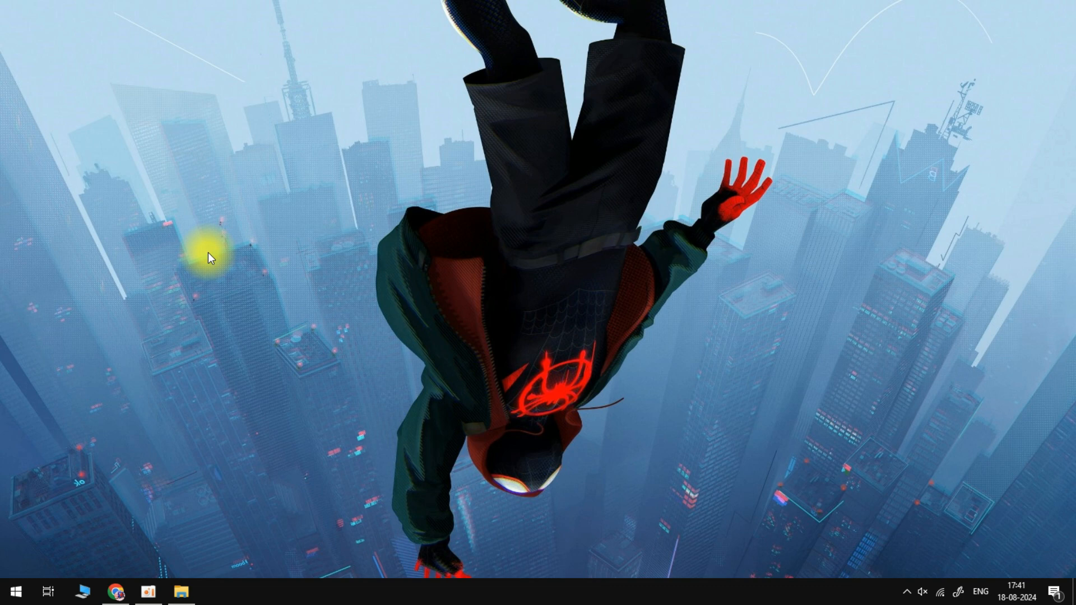
Step: Approve the UAC prompt and run the Get-AppxPackage -allusers Microsoft.WindowsStore re-registration command
click(215, 592)
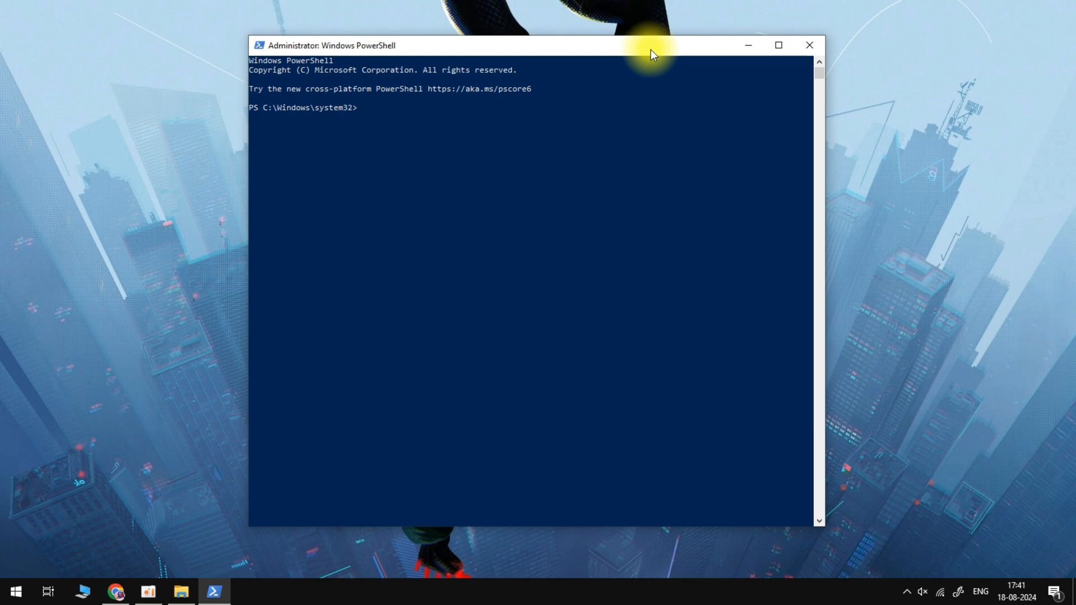
text(Get-AppxPackage -allusers Microsoft.WindowsStore | Foreach {Add-AppxPackage -DisableDevelopmentMode -Register "$($_.InstallLocation)\AppXManifest.xml"})
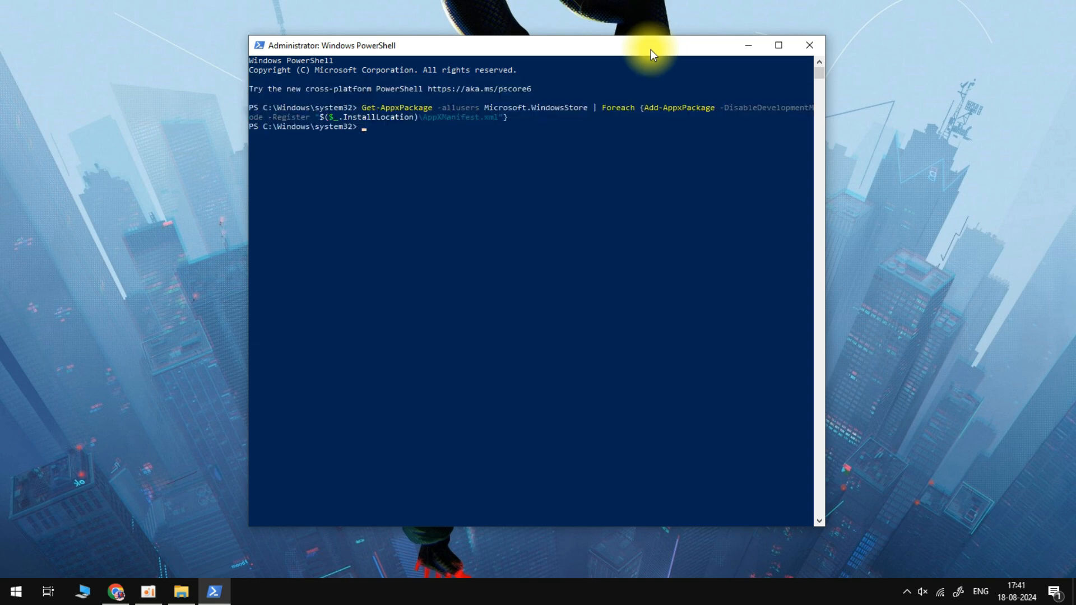
Step: Enter EXIT at the fresh prompt after the Store re-registration completes
text(EXIT)
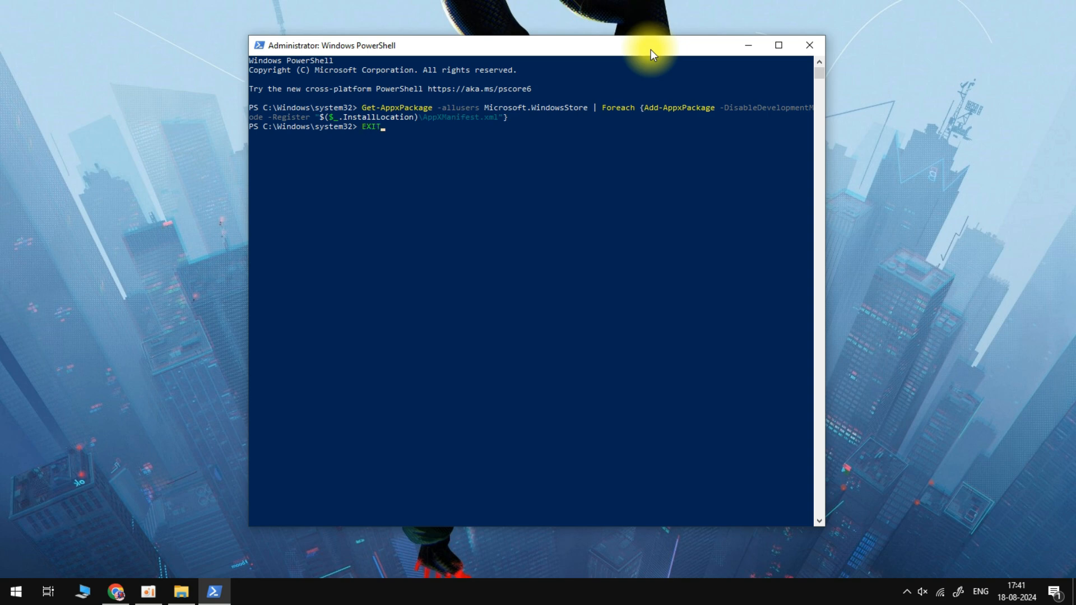